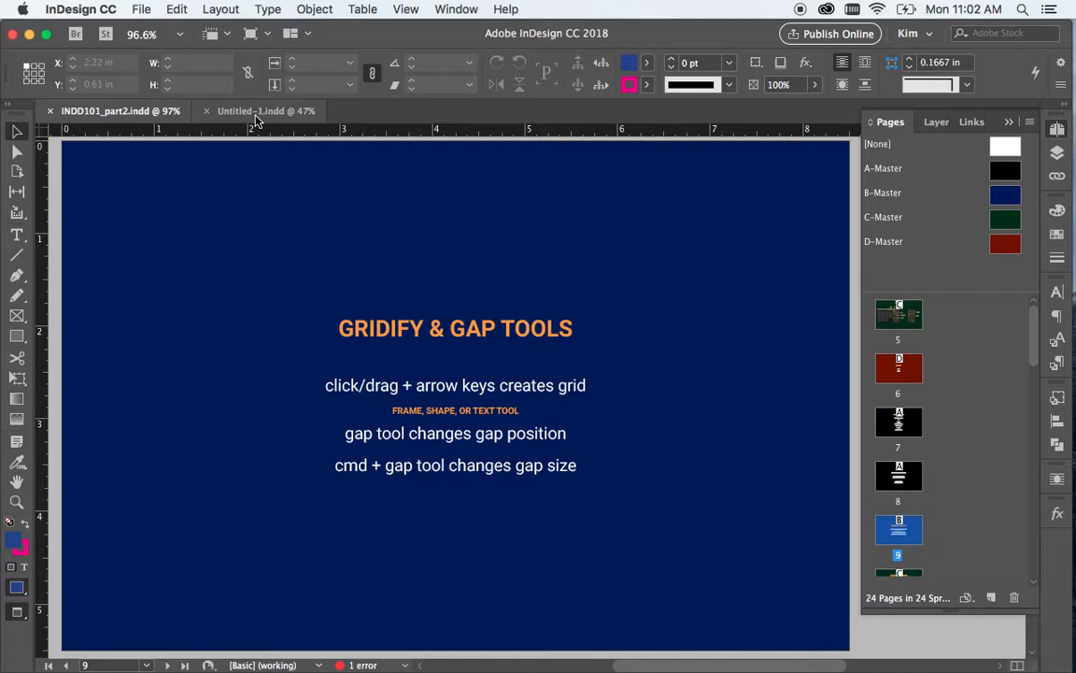
# - Switch from the INDD101_part2 slides to the Untitled-1.indd document's blank spread
pyautogui.click(265, 110)
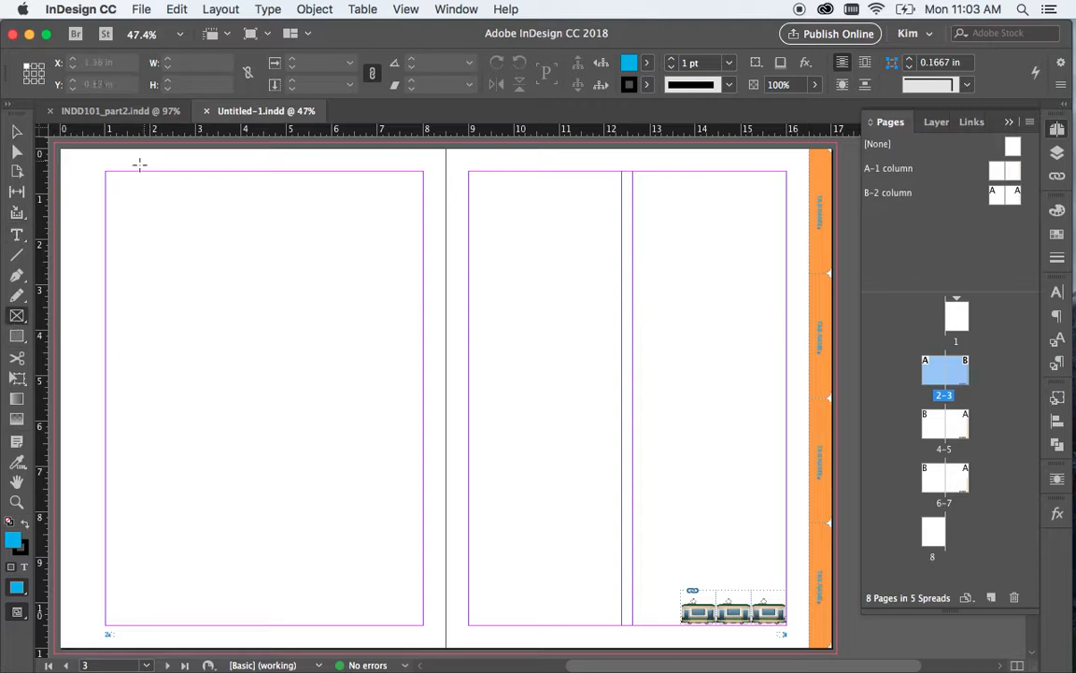
pyautogui.moveTo(140, 166); pyautogui.dragTo(185, 204)
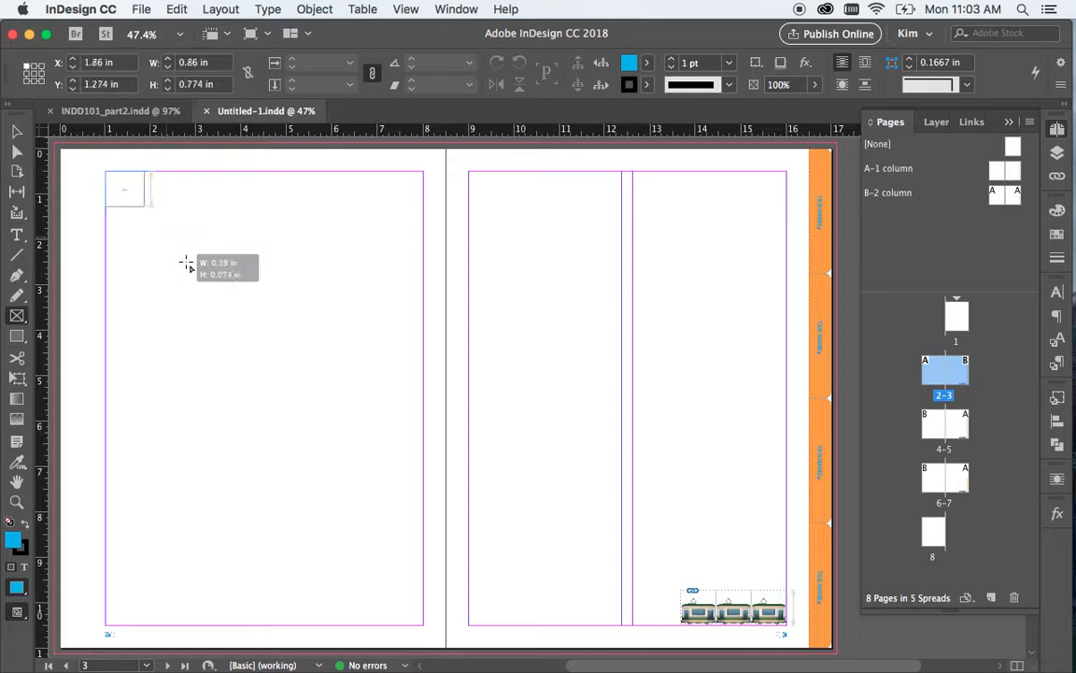
pyautogui.moveTo(148, 183); pyautogui.dragTo(427, 421)
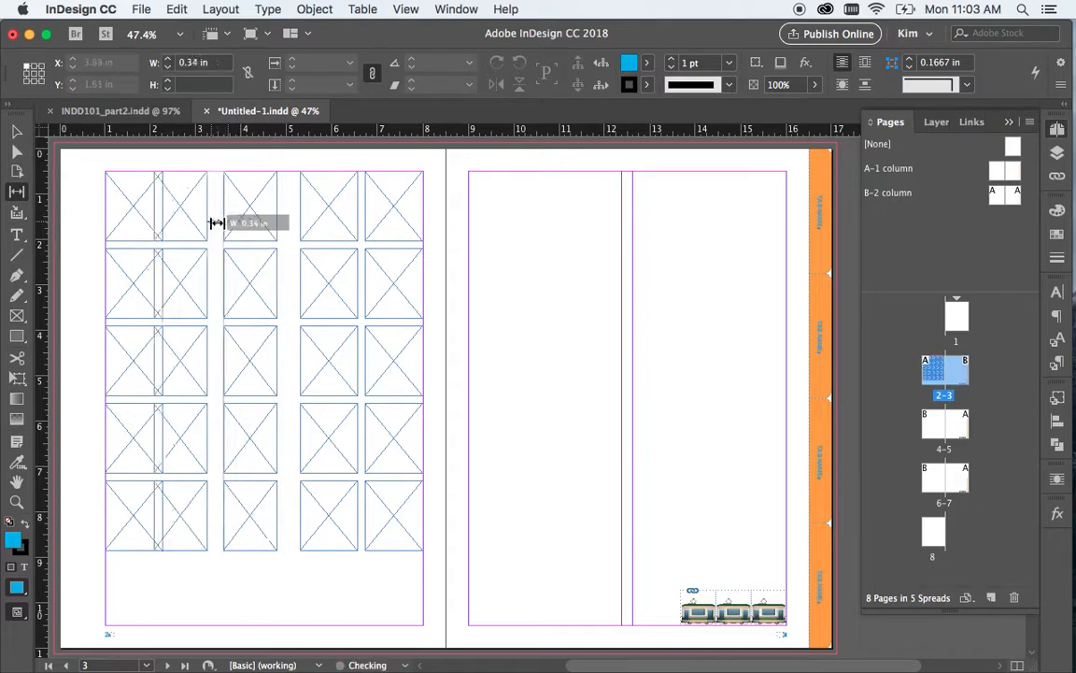
pyautogui.moveTo(216, 222); pyautogui.dragTo(235, 222)
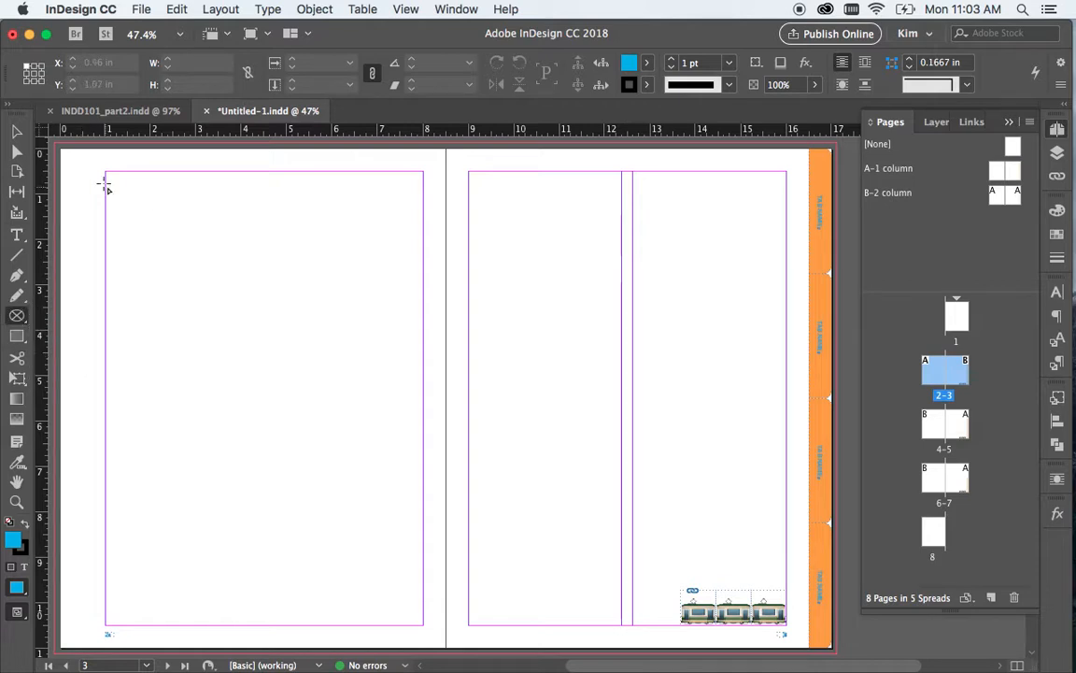
# - Draw a 3-by-2 grid of circular frames on the left page with the Ellipse Frame tool
pyautogui.moveTo(105, 183); pyautogui.dragTo(433, 484)
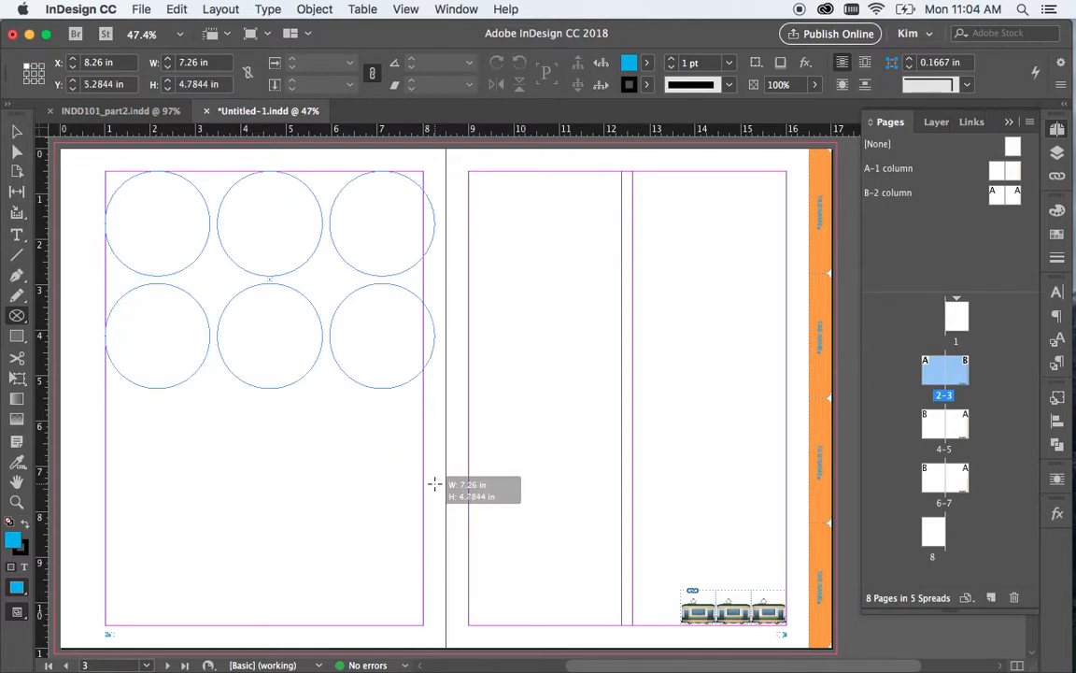
pyautogui.moveTo(434, 485); pyautogui.dragTo(426, 441)
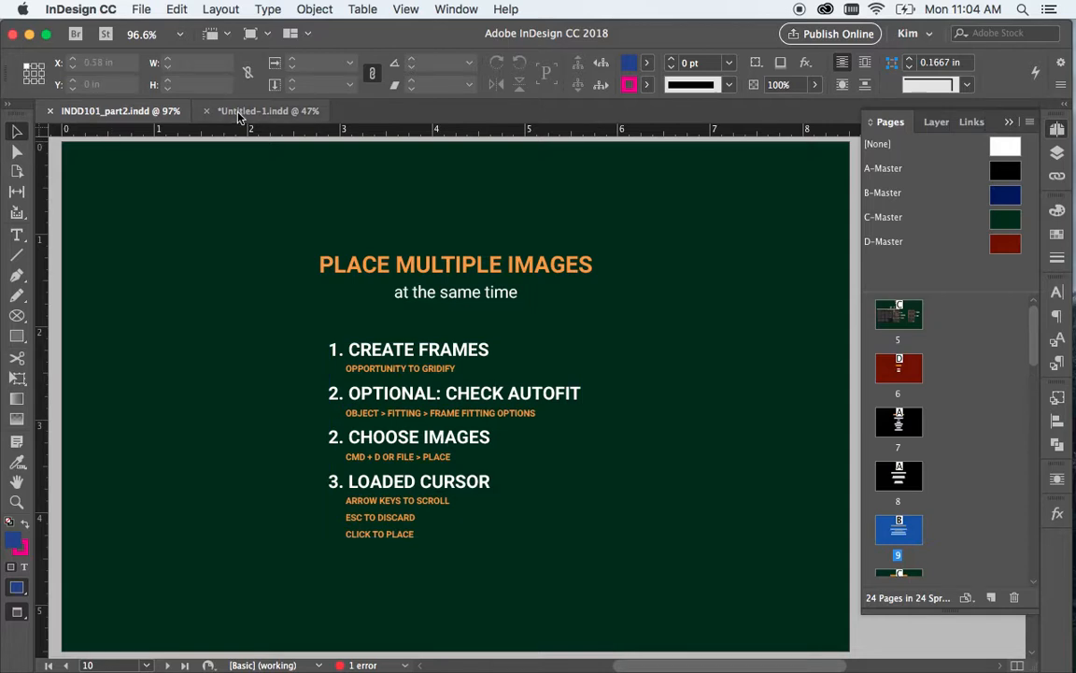
# - Return to the Untitled-1 document and bring up the Place dialog on the emoji folder
pyautogui.click(486, 421)
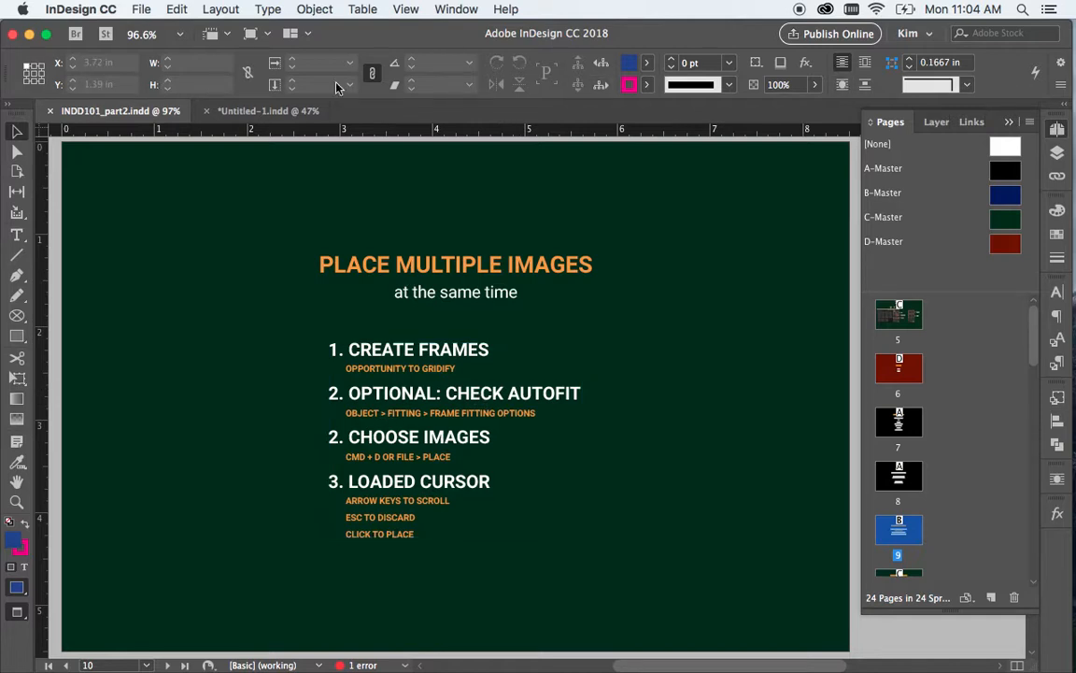
pyautogui.moveTo(691, 363)
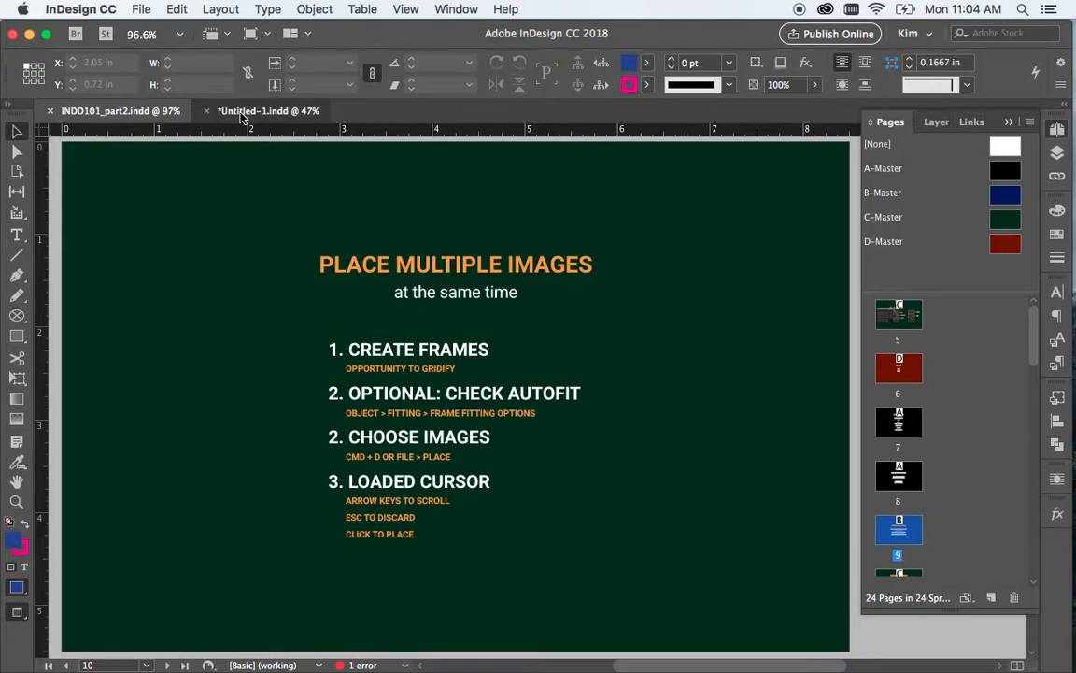
pyautogui.click(269, 111)
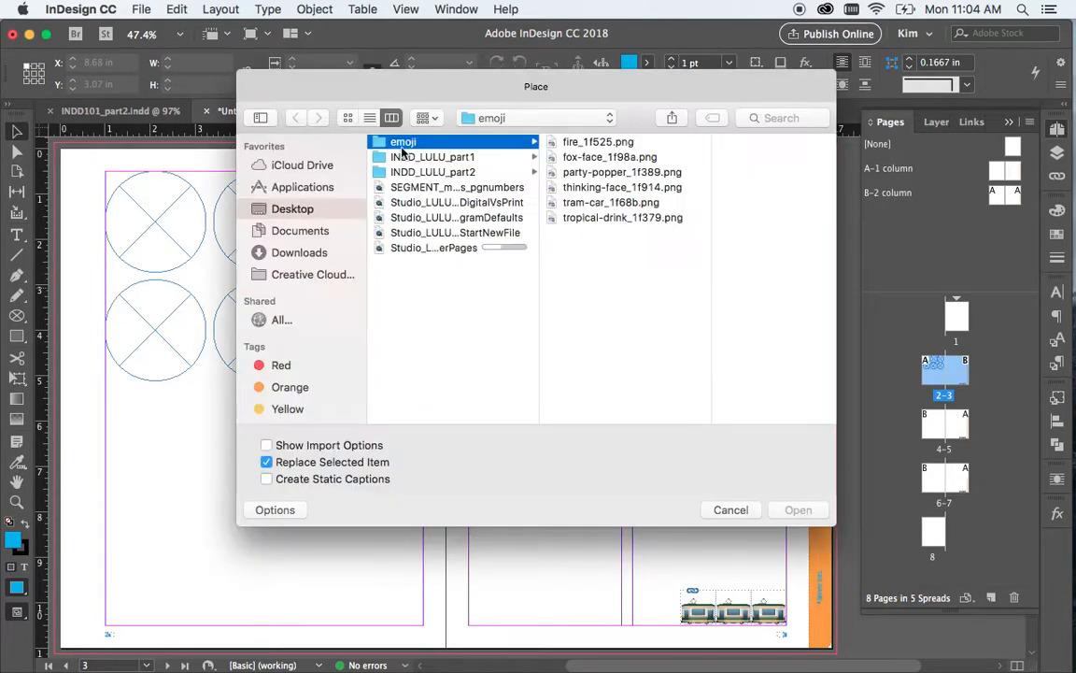
# - Load all six emoji PNGs and place the tropical drink emoji into the top-left circular frame
pyautogui.click(598, 142)
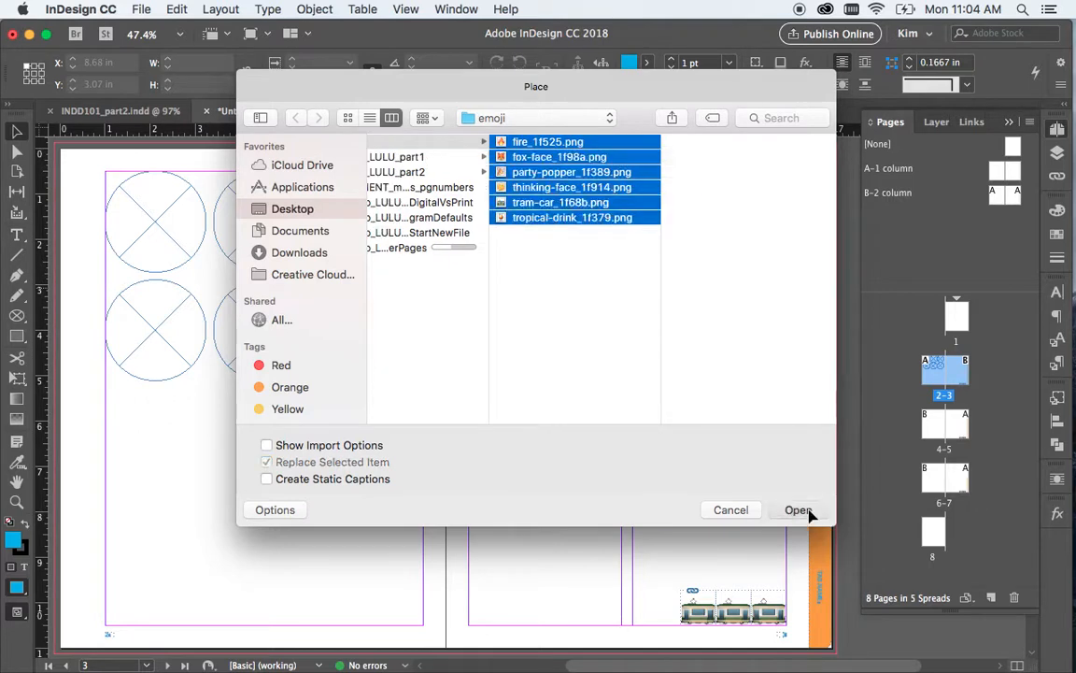
pyautogui.click(798, 508)
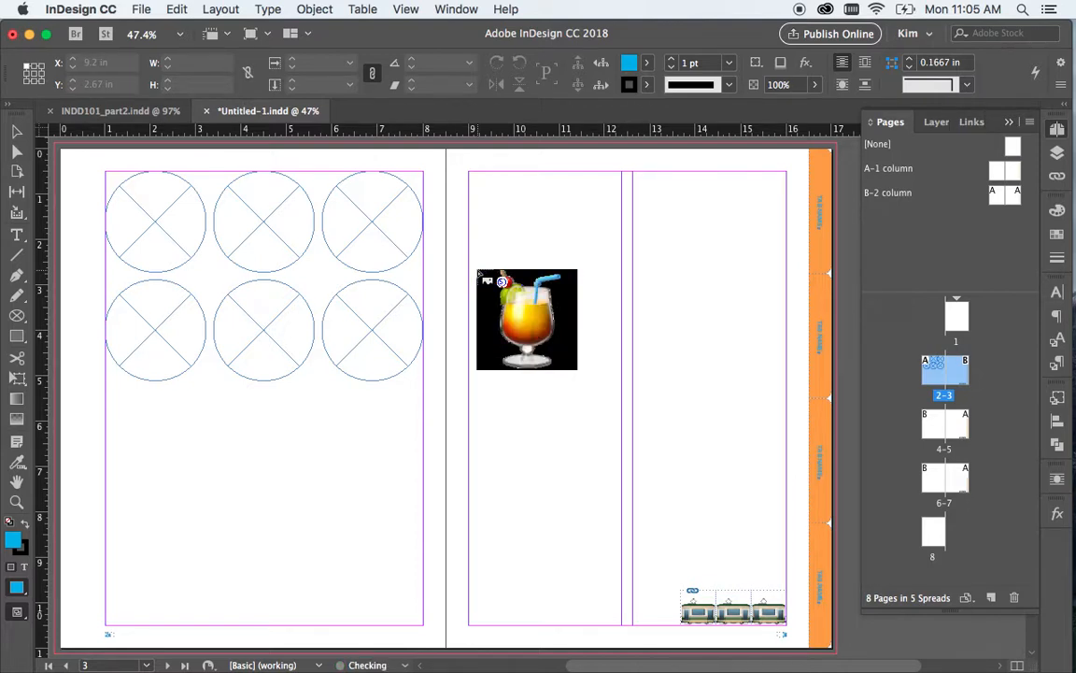
pyautogui.moveTo(527, 317); pyautogui.dragTo(198, 261)
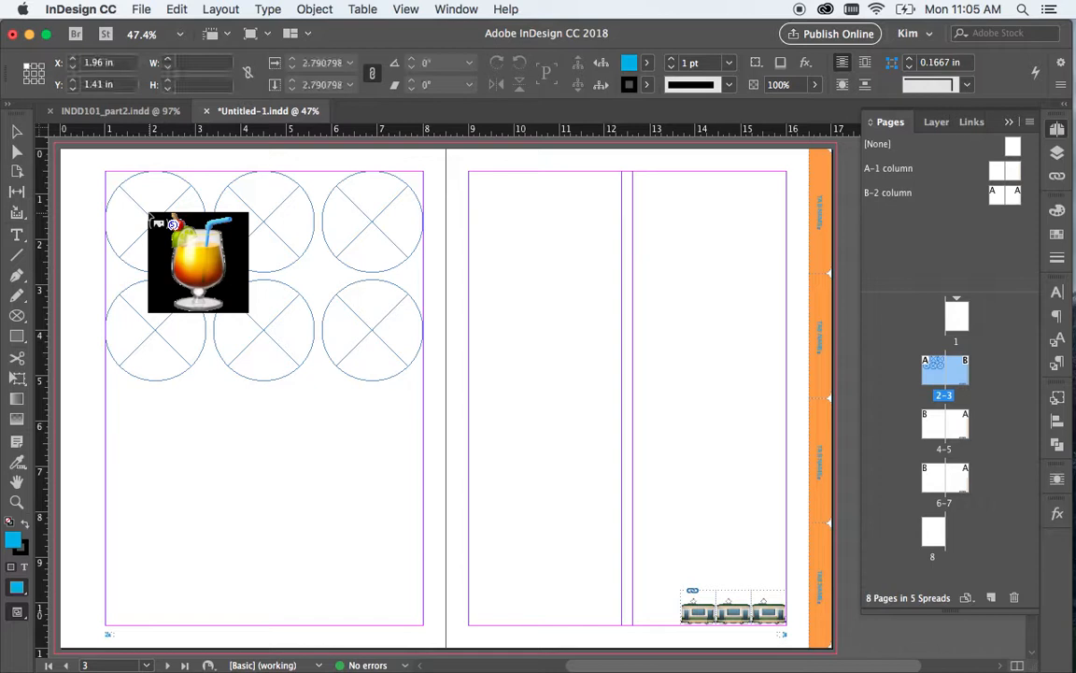